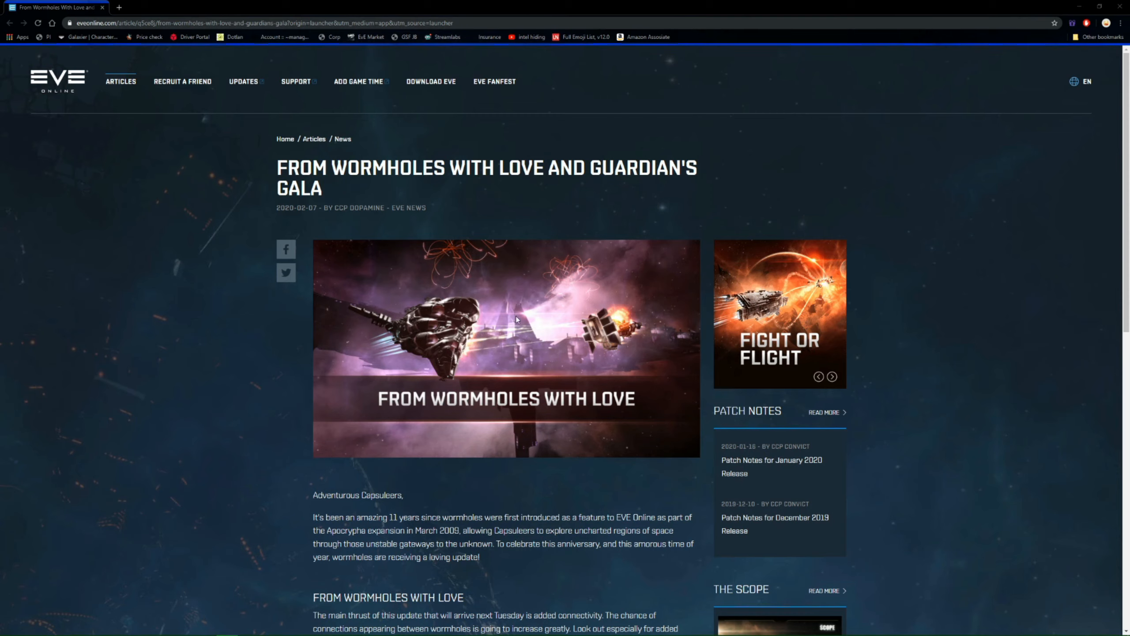
mouse_move(417, 438)
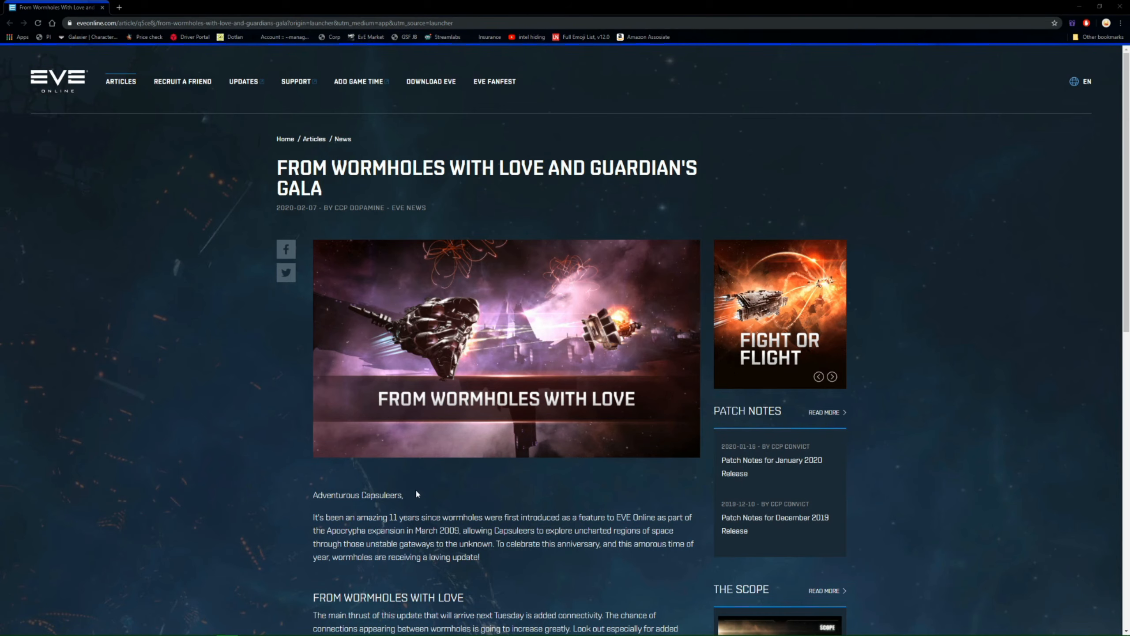
Scroll the article down to read the greeting paragraph and reach From Wormholes With Love
scroll(down, 3)
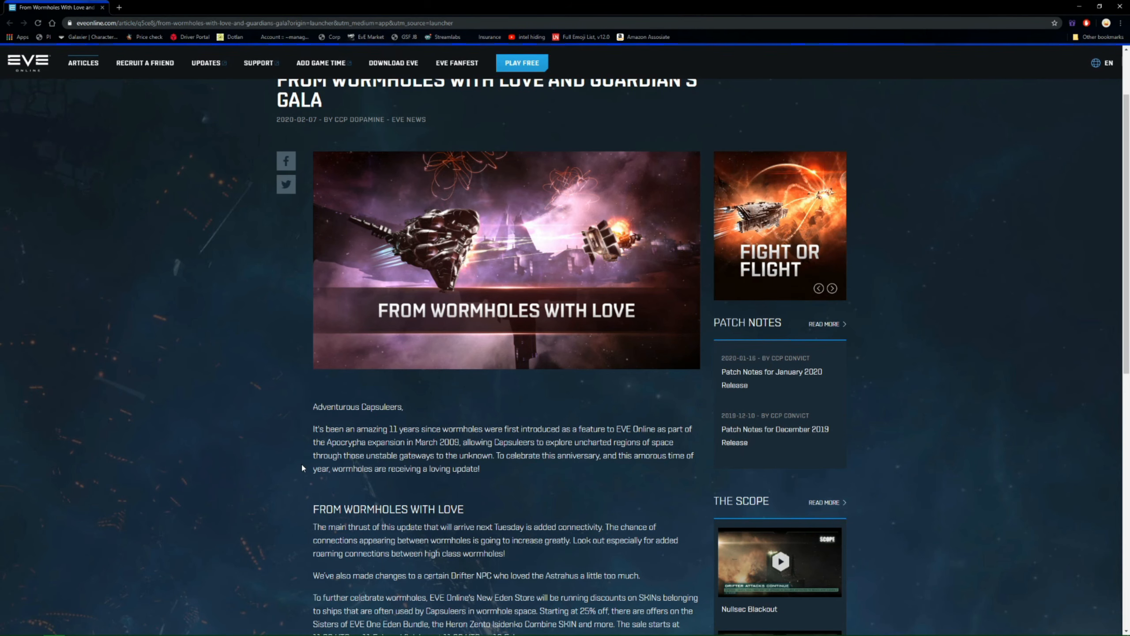
Scroll through the From Wormholes With Love section until the Guardian's Gala heading appears
scroll(down, 3)
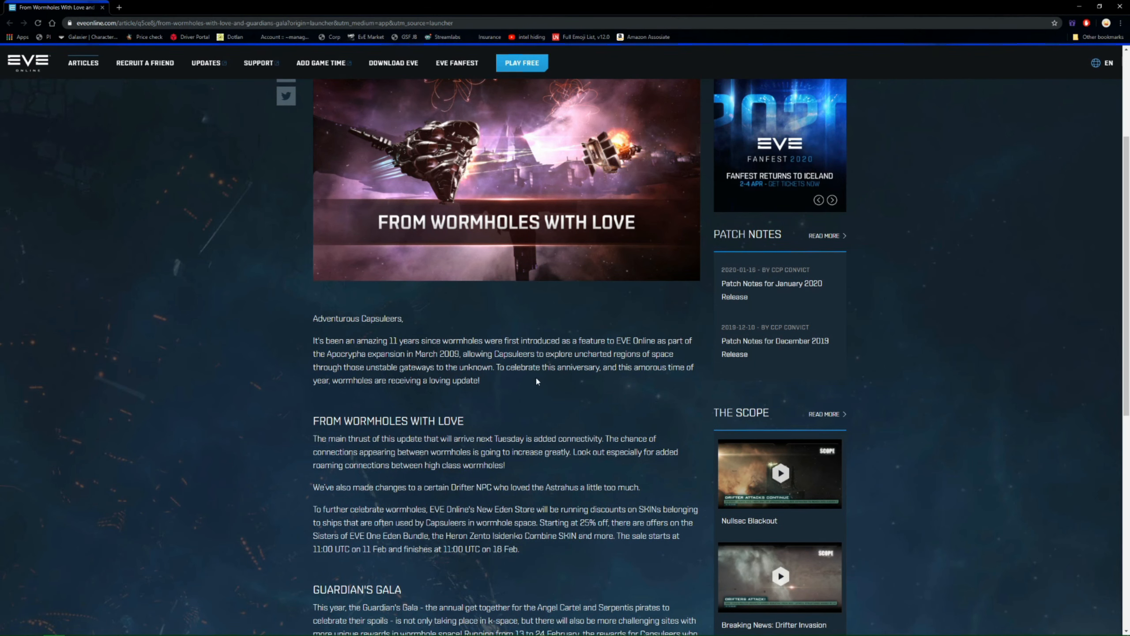
scroll(down, 3)
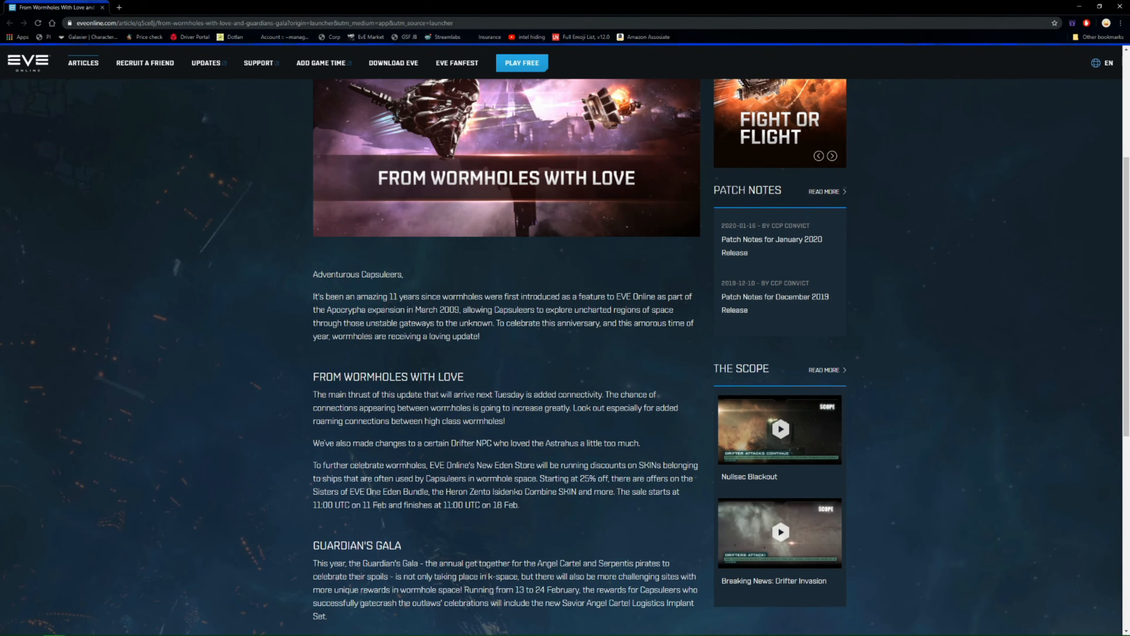
mouse_move(576, 417)
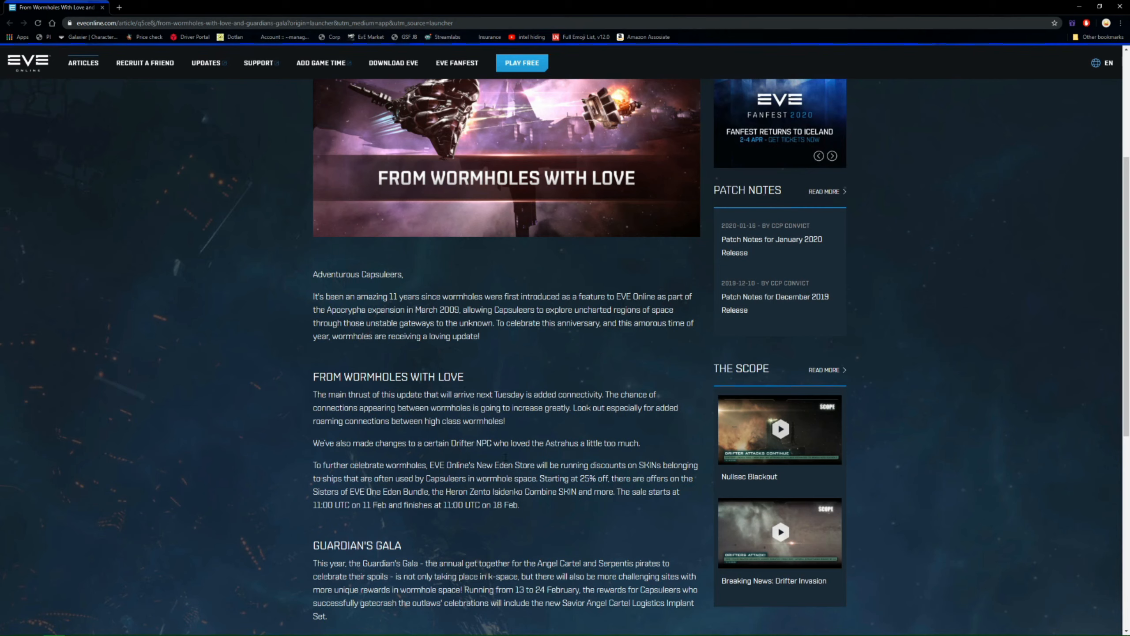
scroll(down, 3)
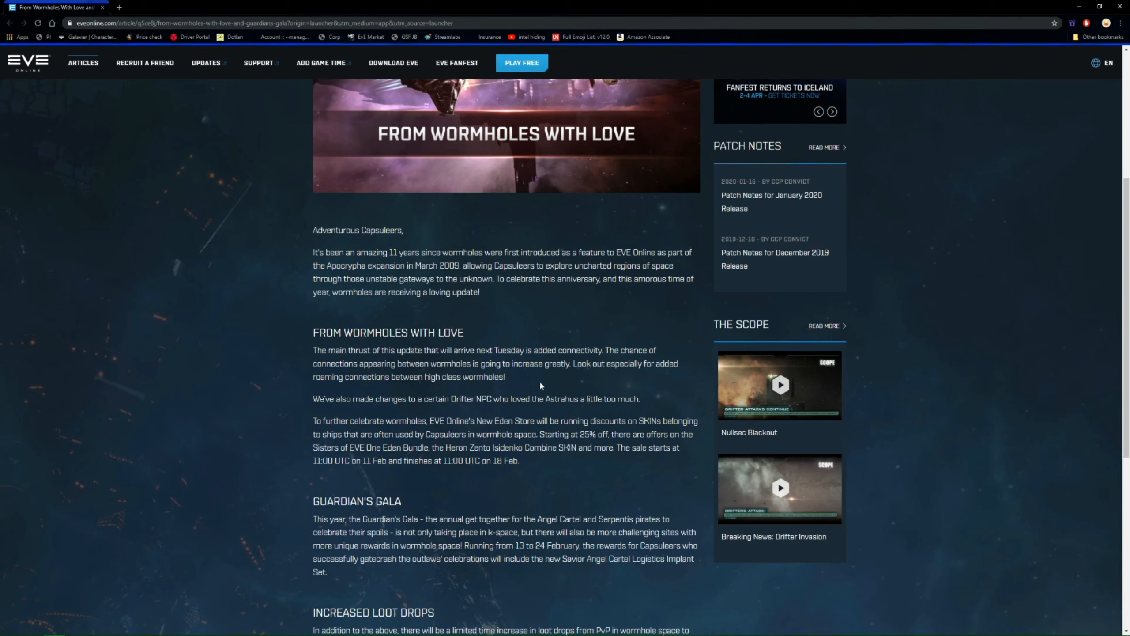
Scroll down to read the Guardian's Gala and Increased Loot Drops sections
scroll(down, 3)
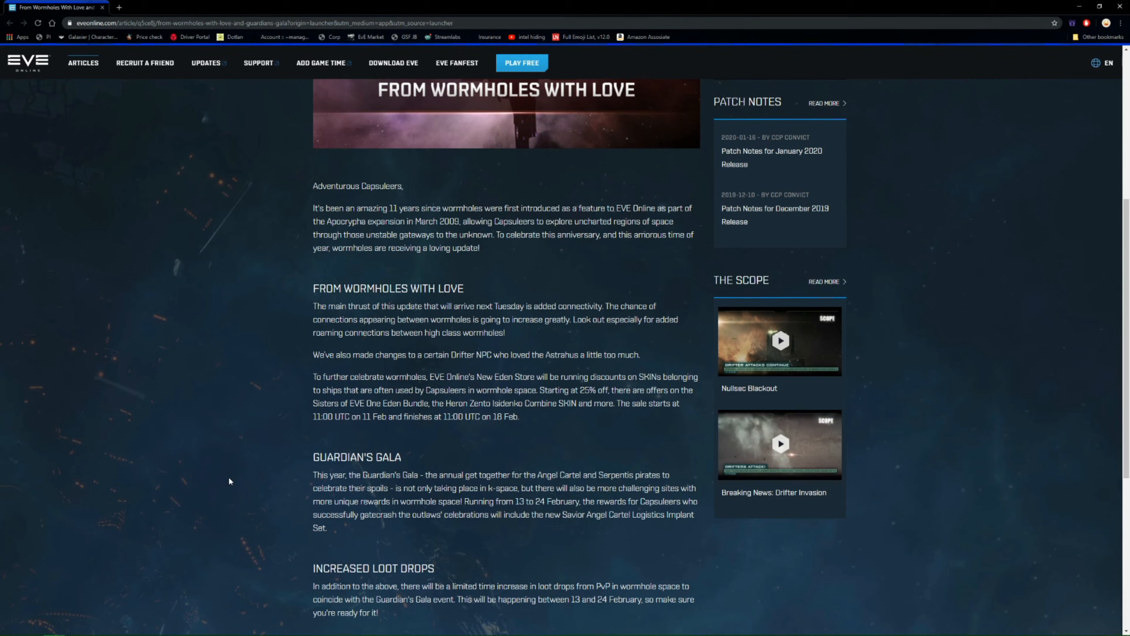
mouse_move(533, 415)
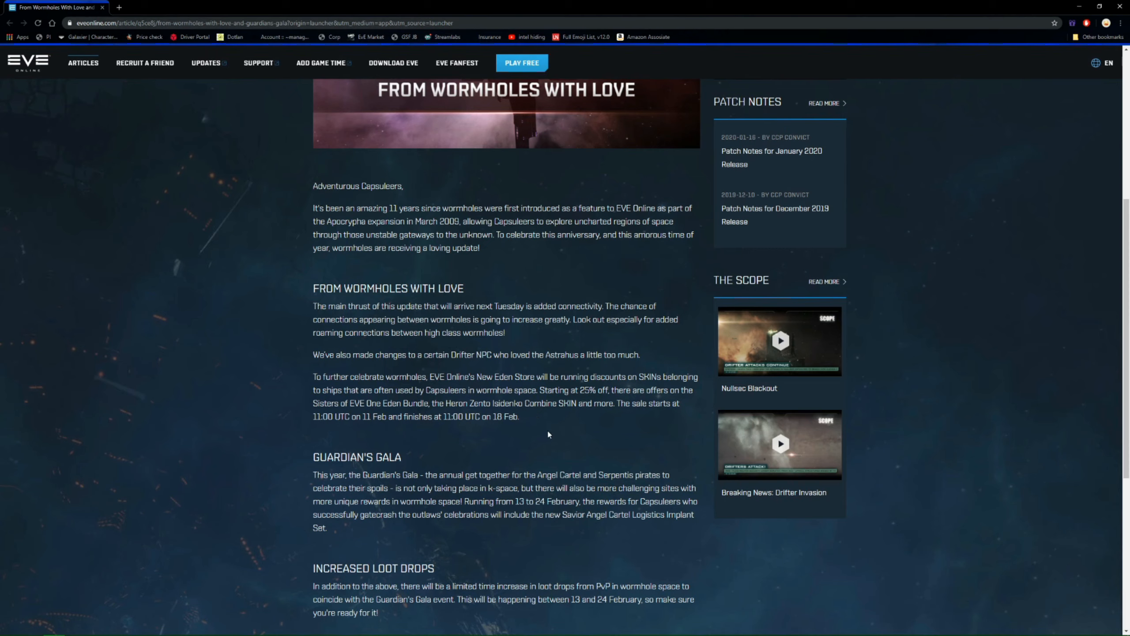
mouse_move(312, 384)
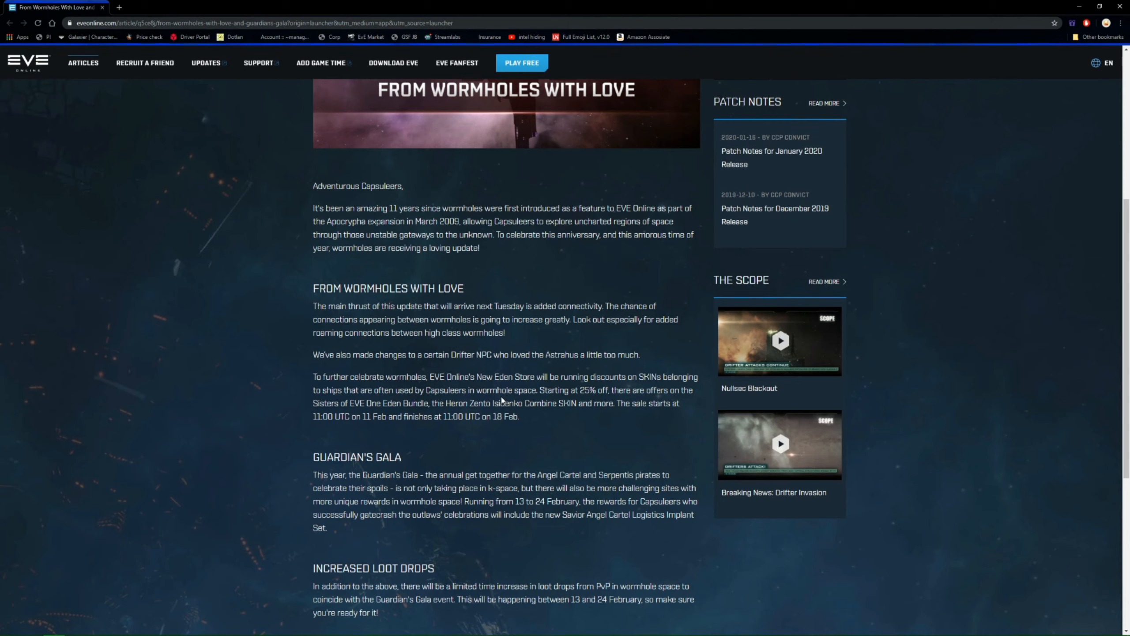
mouse_move(544, 422)
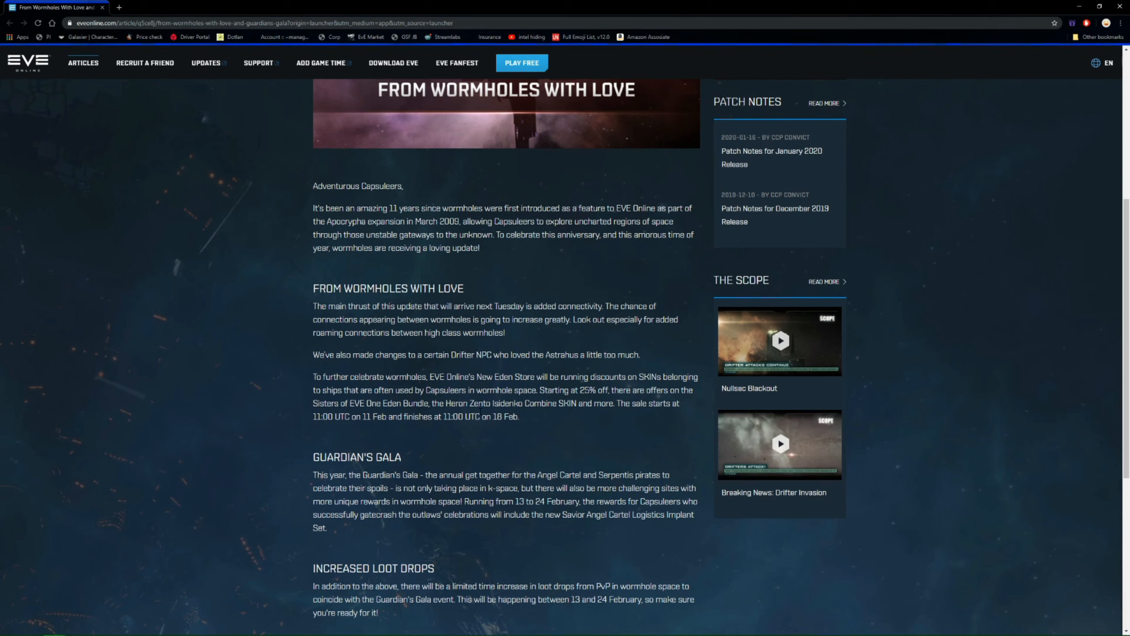
mouse_move(314, 411)
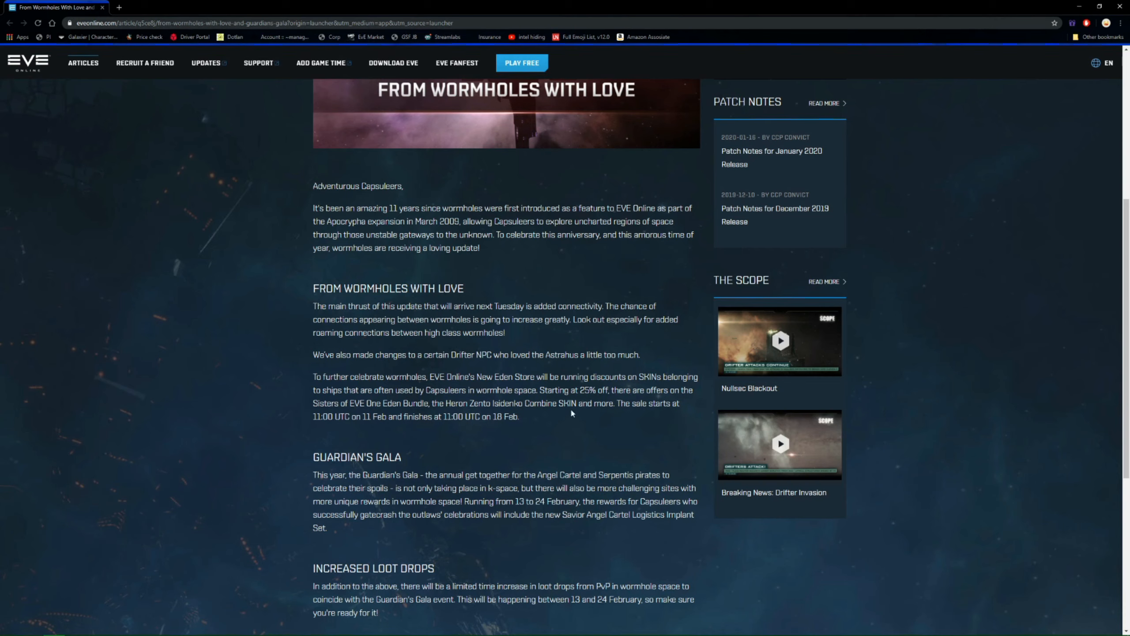
mouse_move(214, 401)
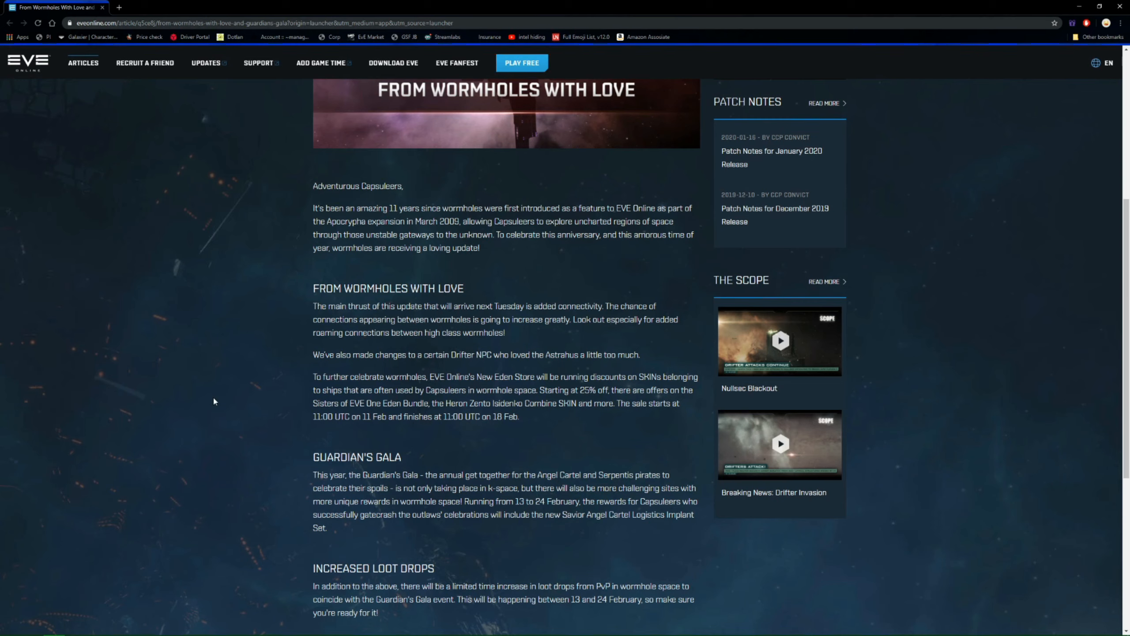
mouse_move(302, 389)
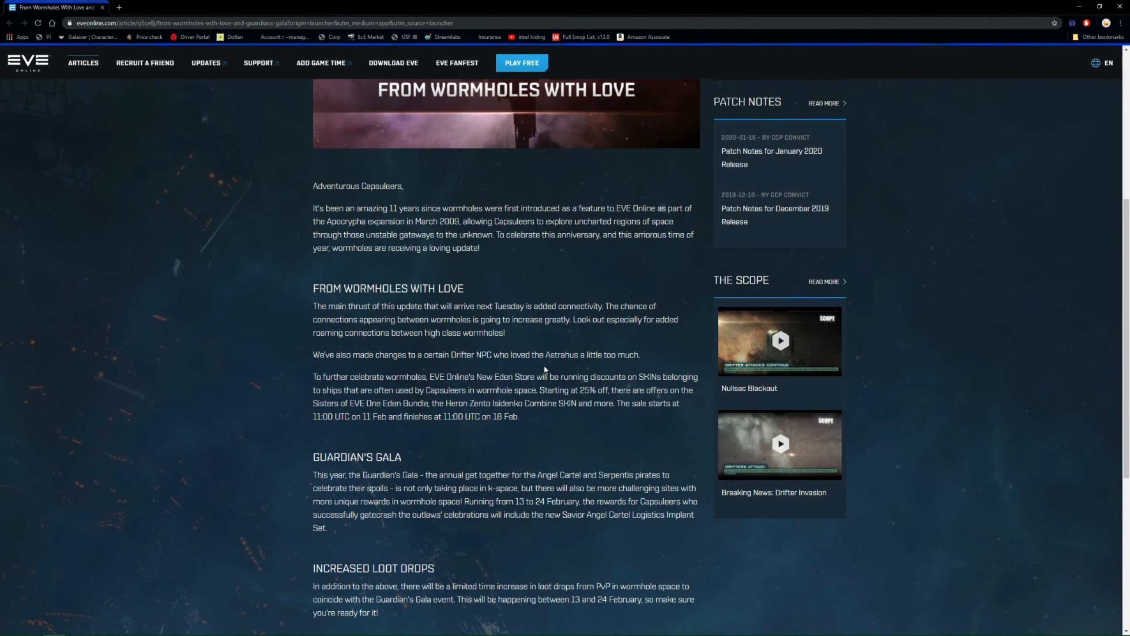
scroll(down, 3)
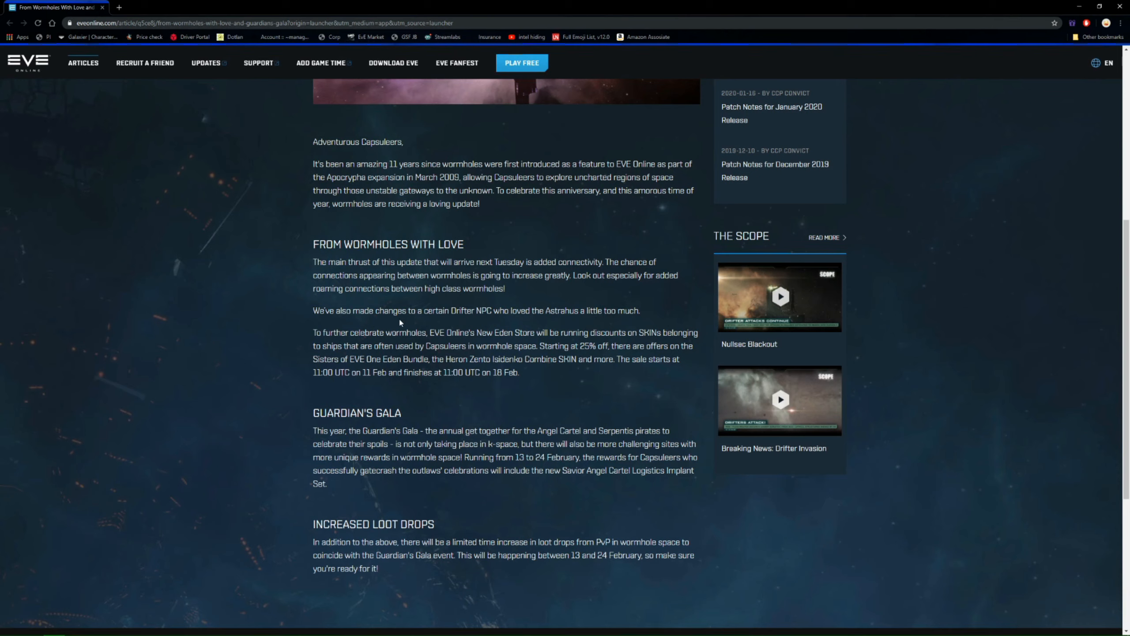
Select a line of the final paragraph and scroll to the Follow EVE Online footer
drag(312, 310, 640, 310)
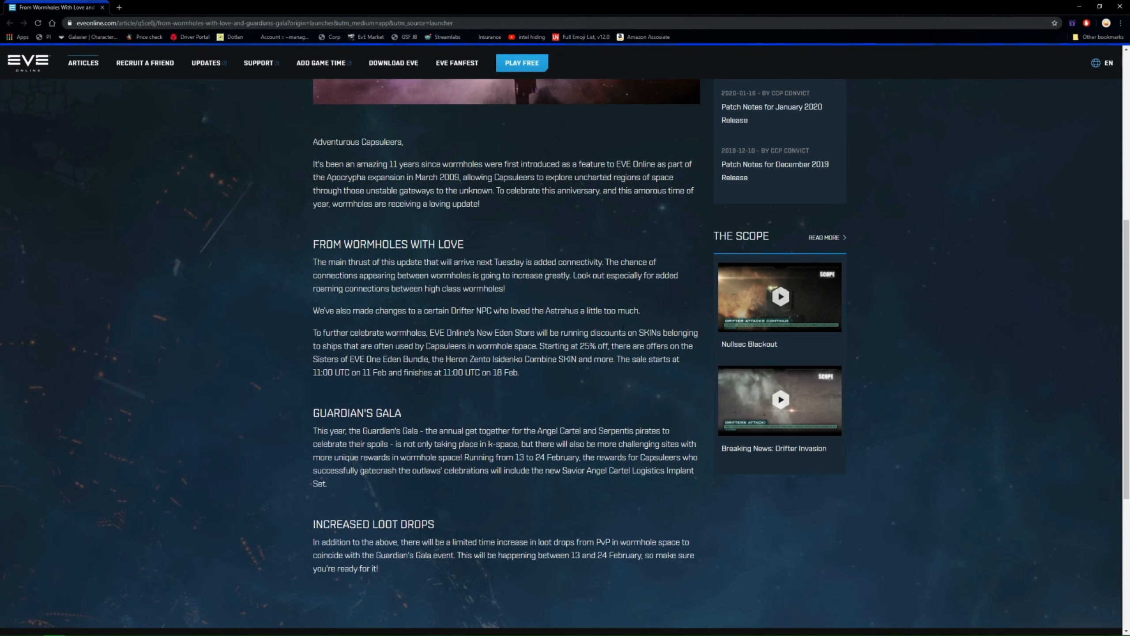
scroll(down, 3)
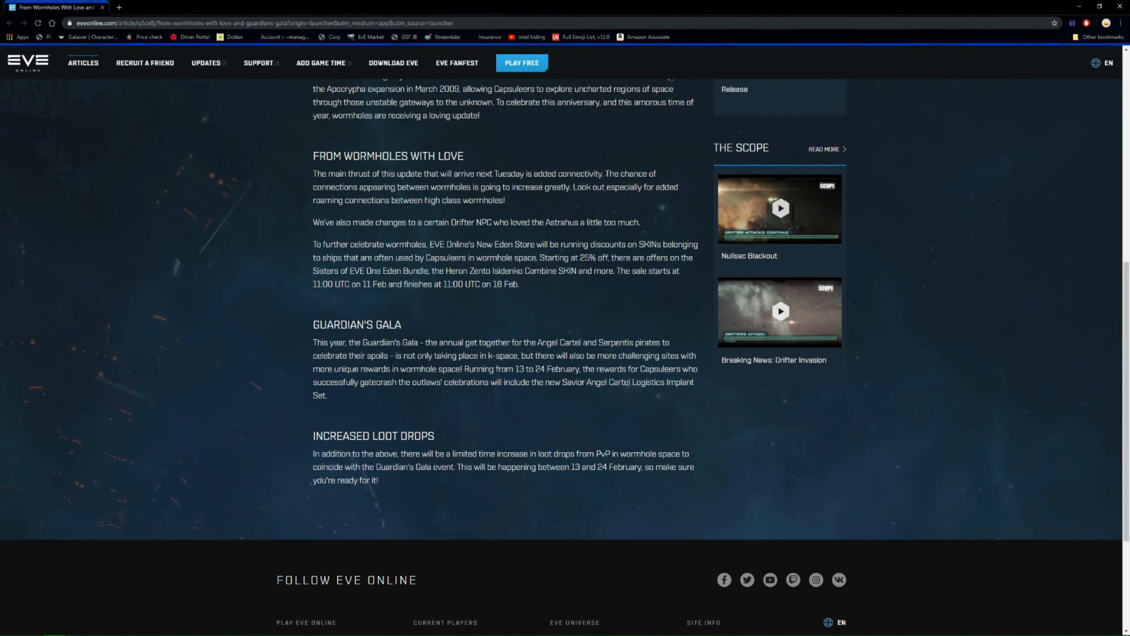
mouse_move(623, 400)
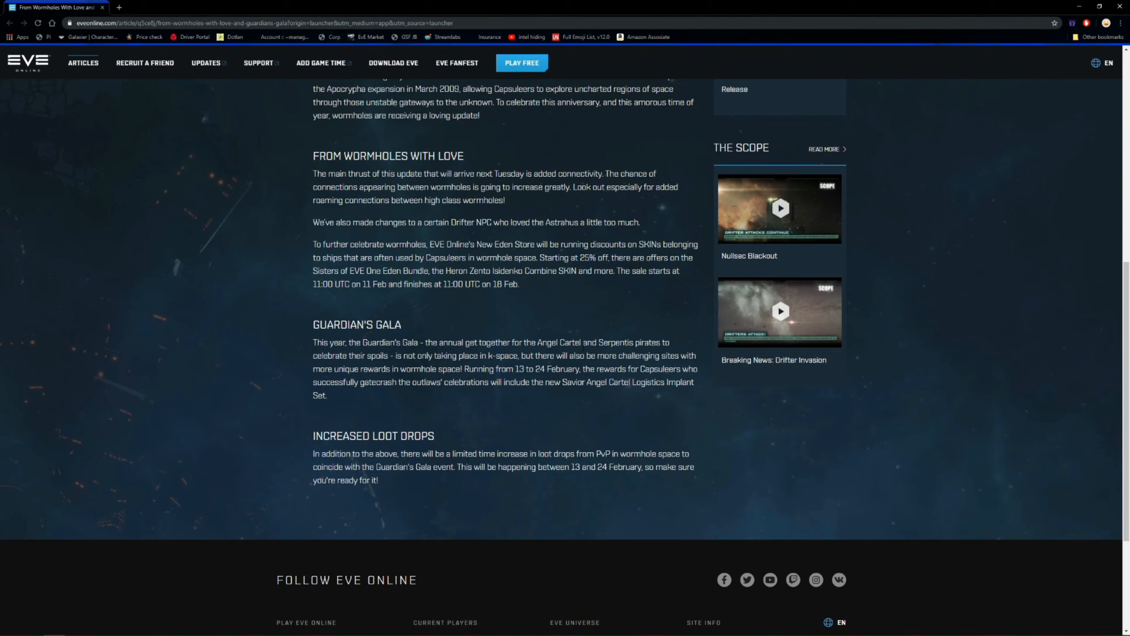
mouse_move(487, 330)
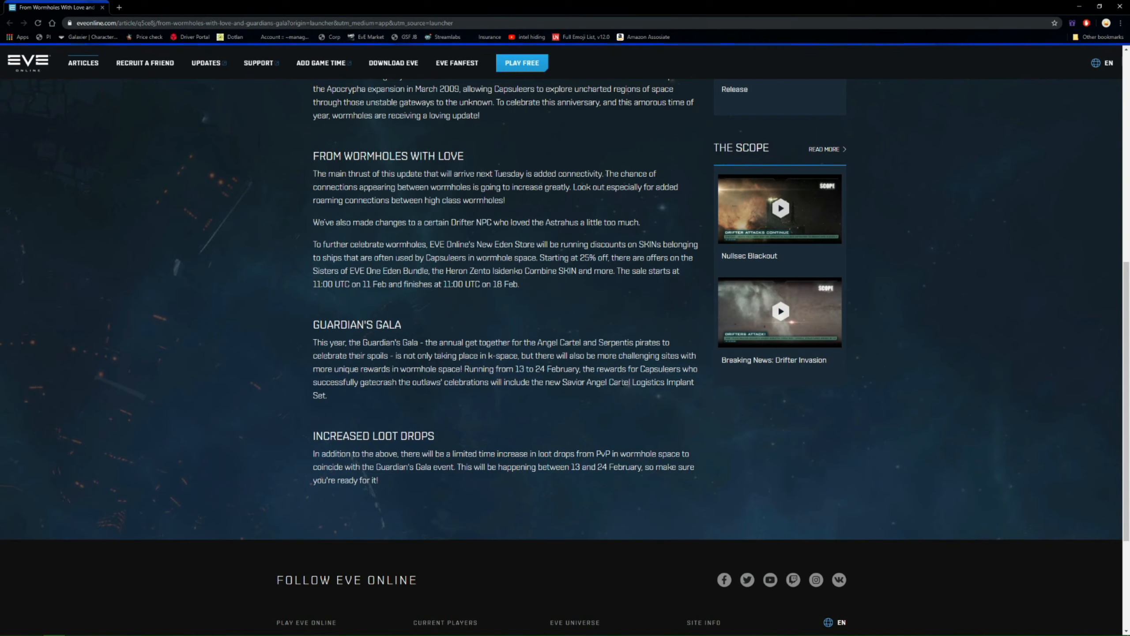
mouse_move(261, 395)
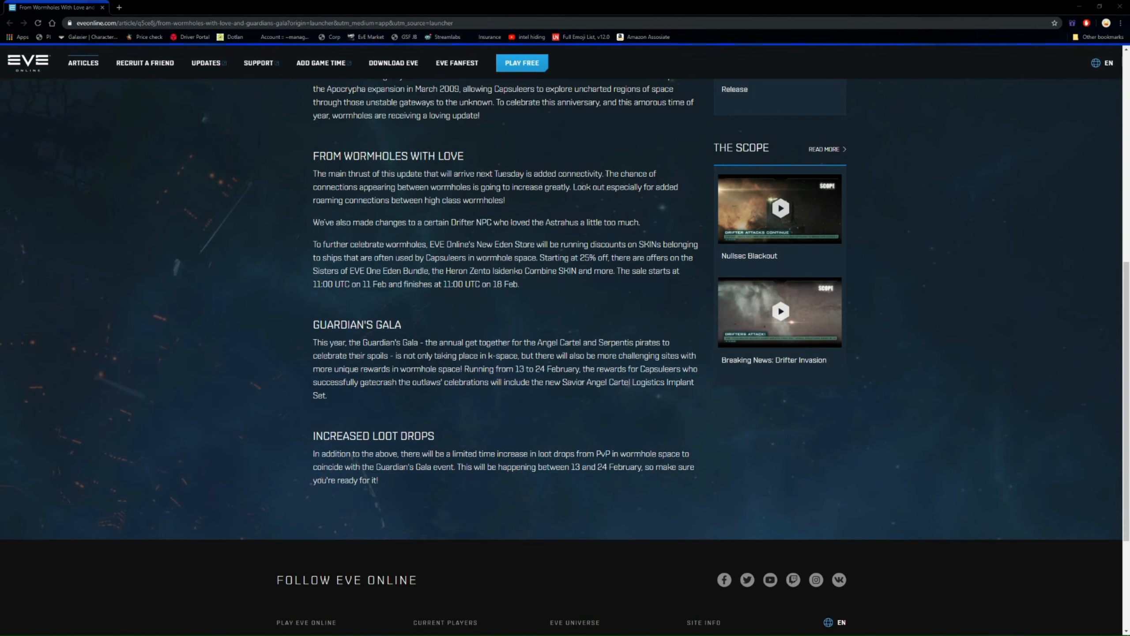
mouse_move(577, 391)
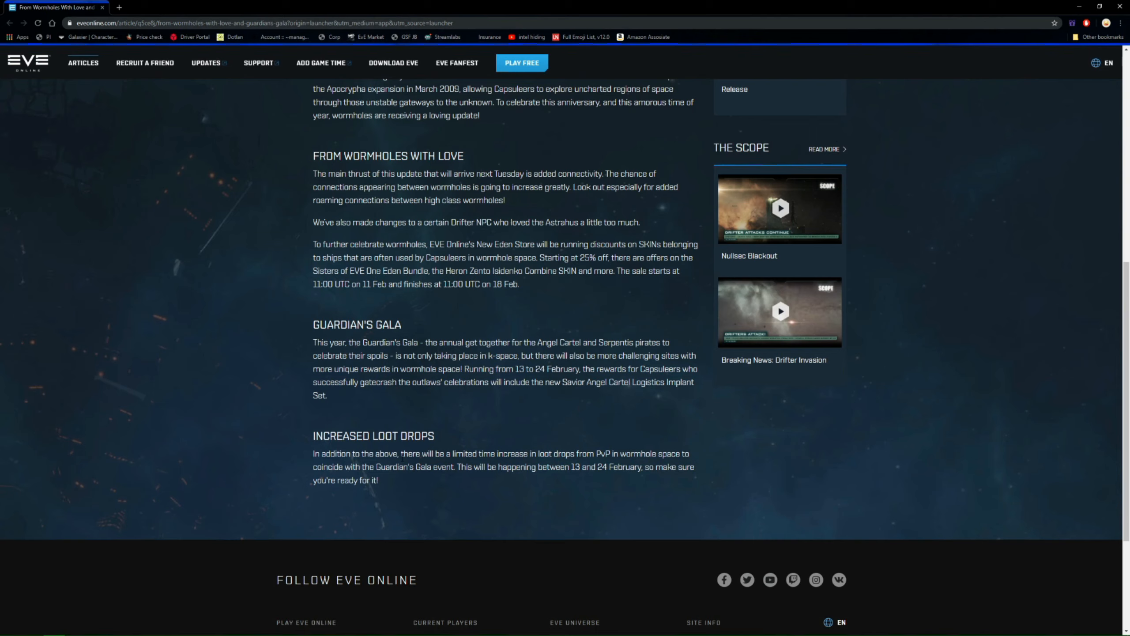
mouse_move(454, 475)
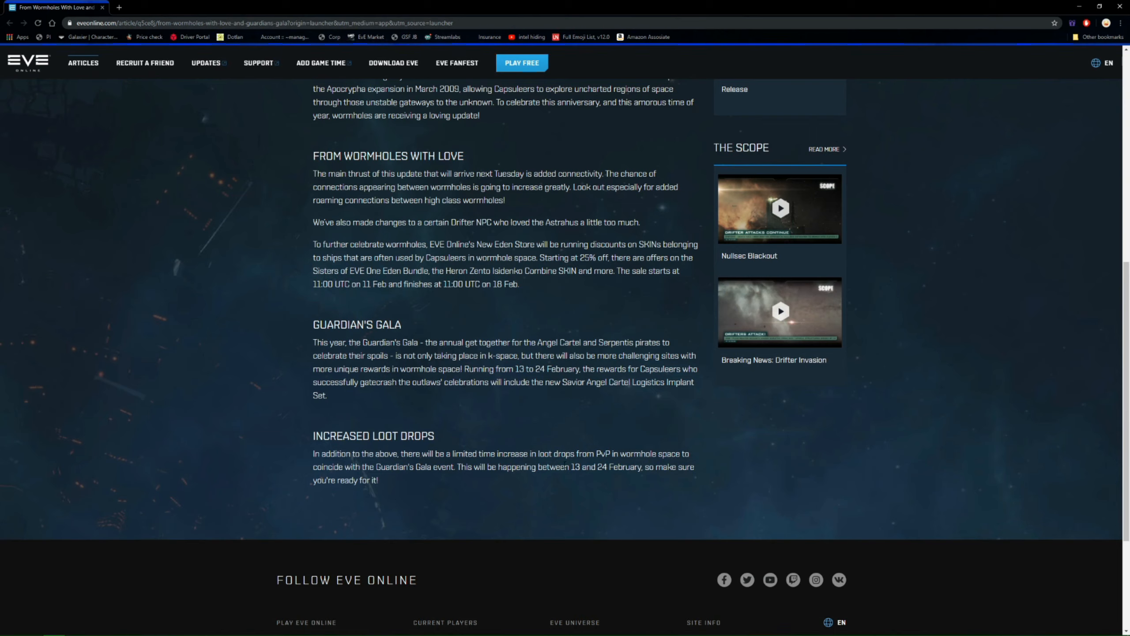
mouse_move(667, 462)
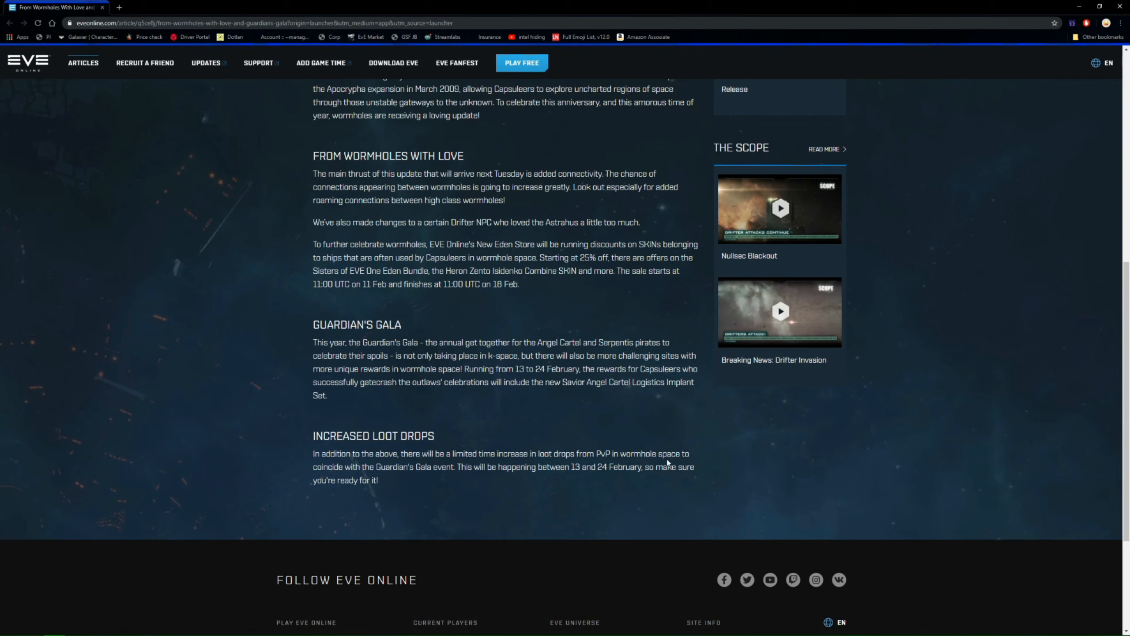
mouse_move(594, 487)
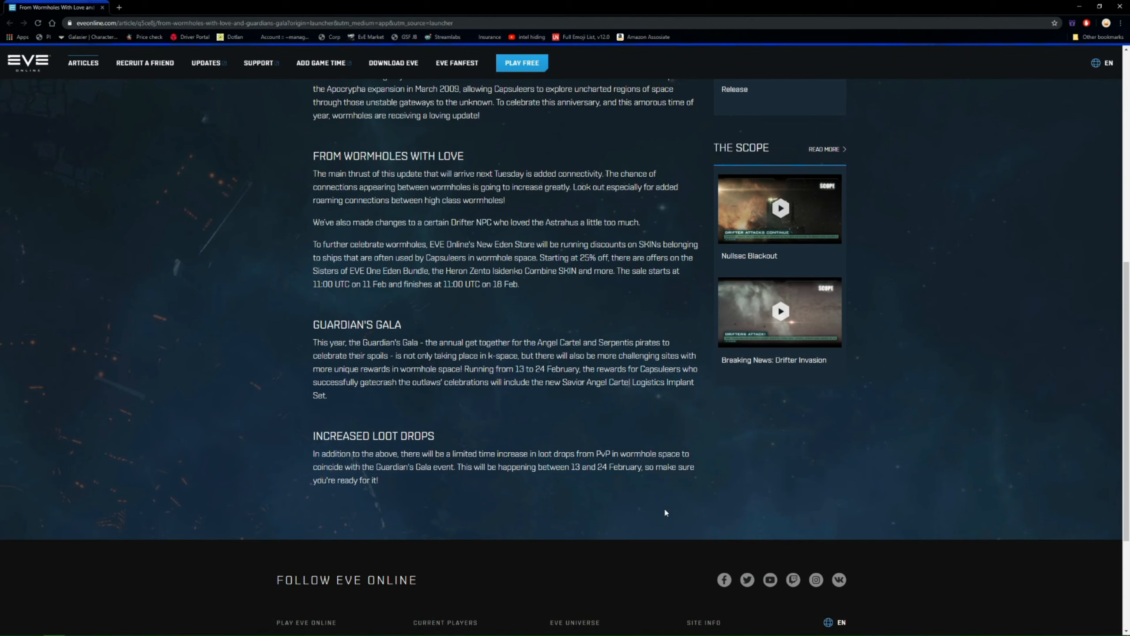
mouse_move(361, 478)
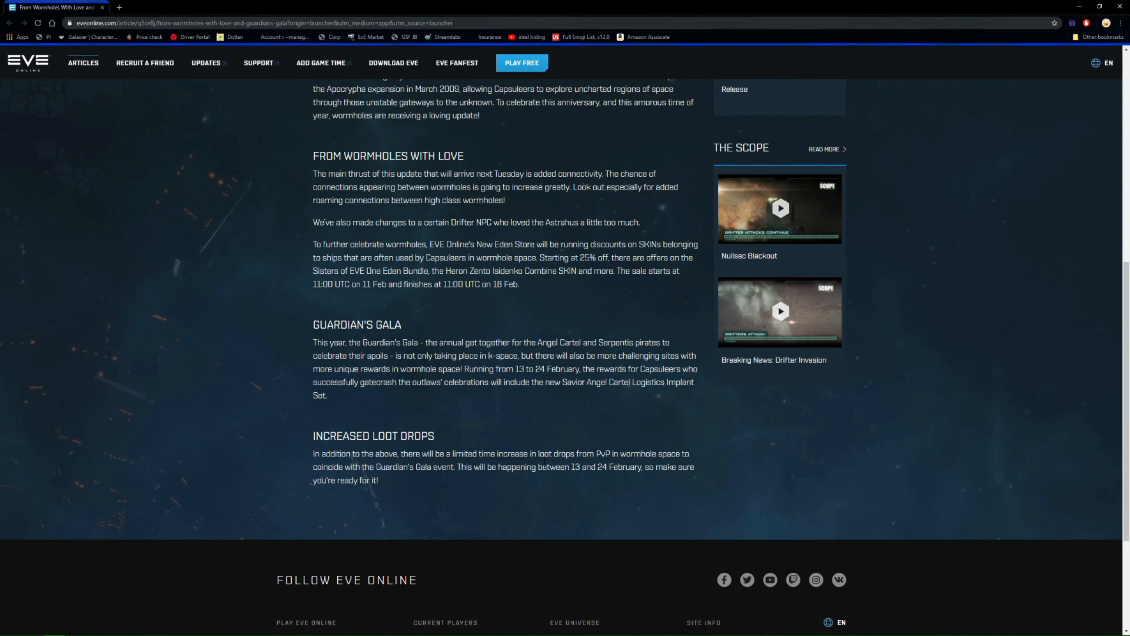
mouse_move(284, 395)
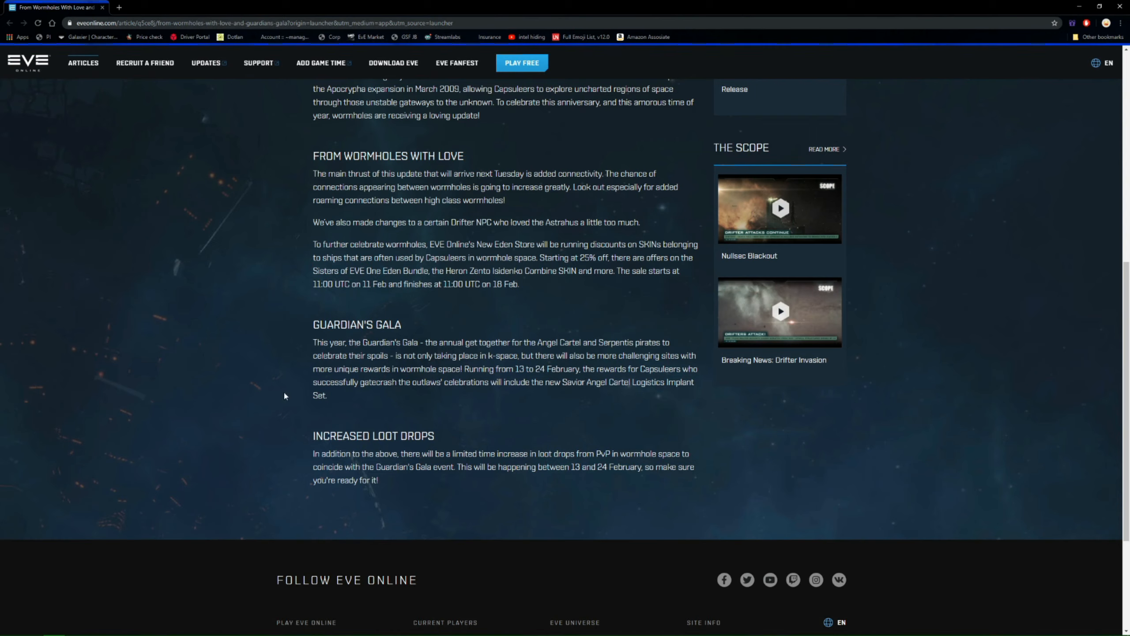
mouse_move(586, 434)
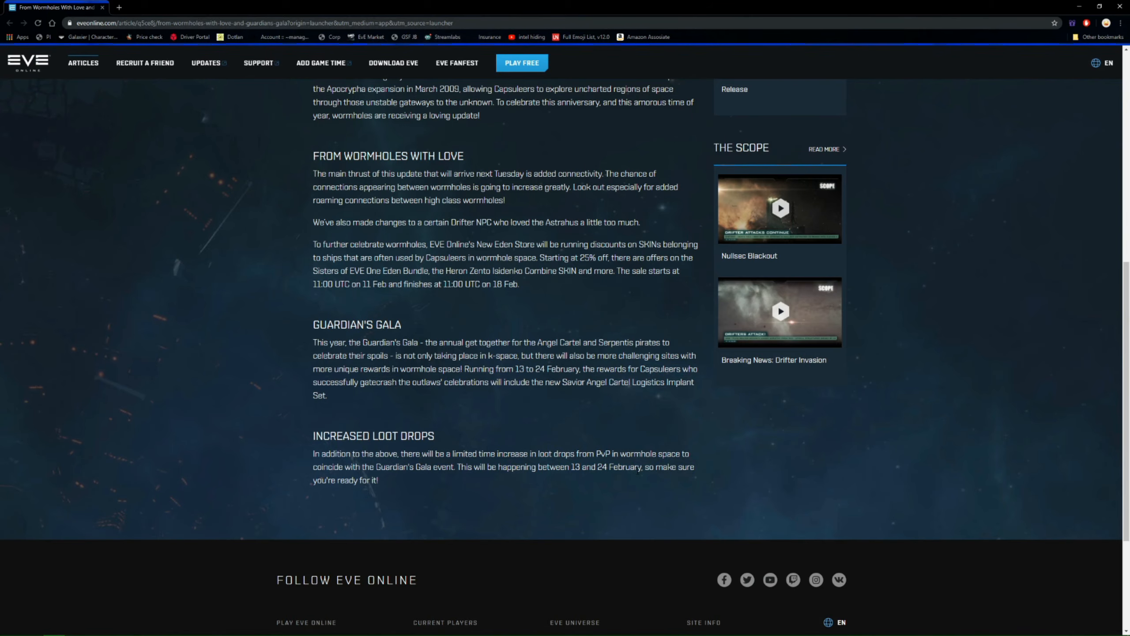
scroll(up, 3)
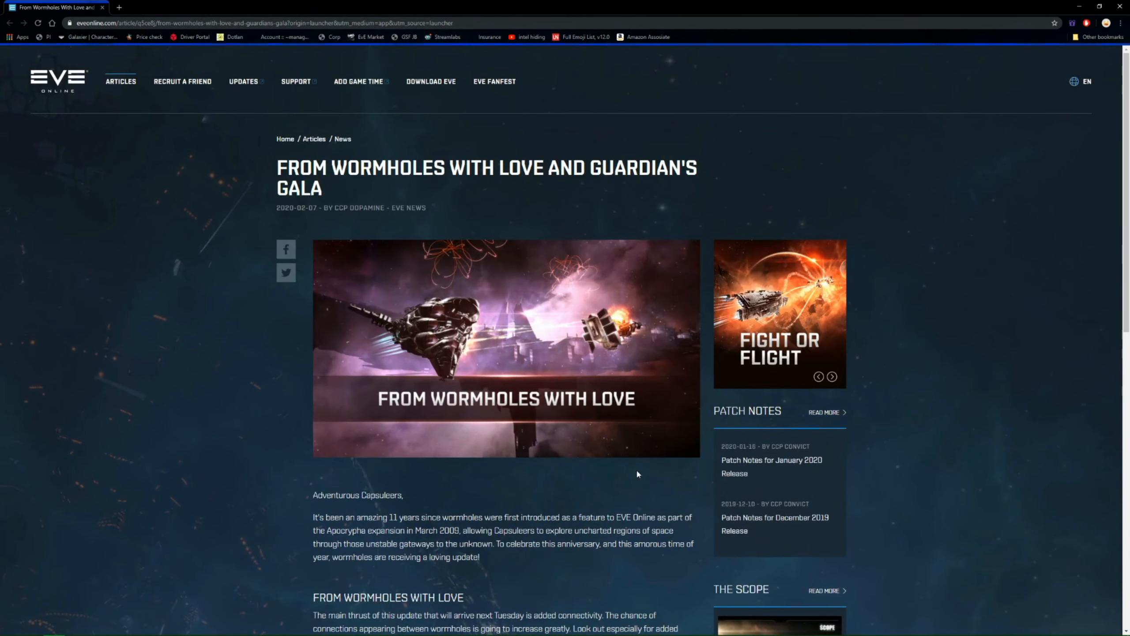
mouse_move(426, 221)
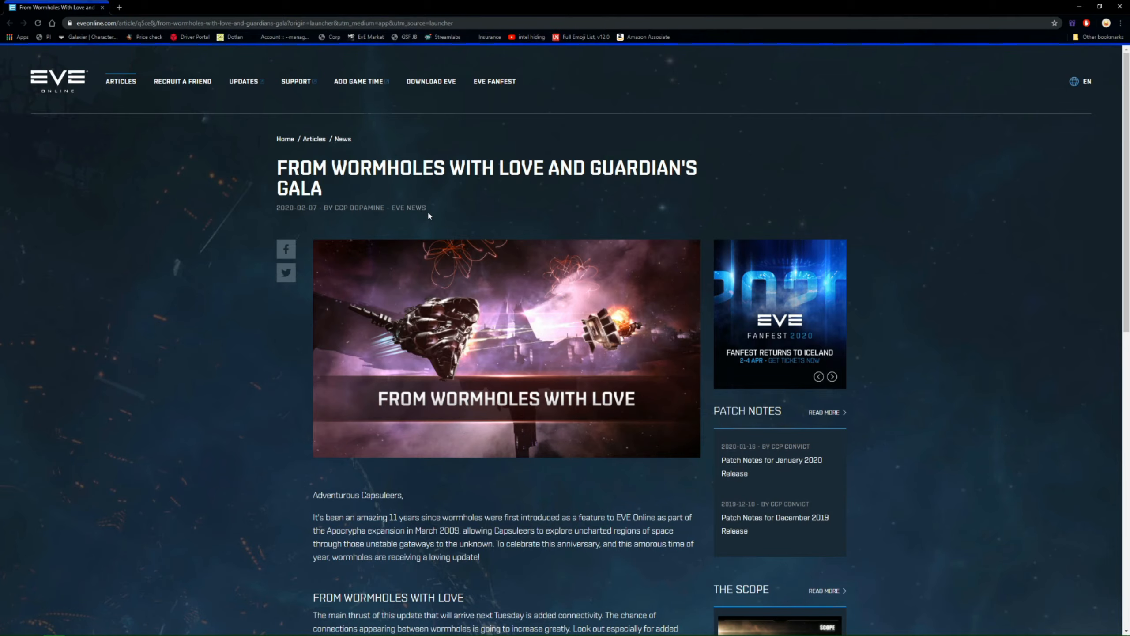
scroll(down, 3)
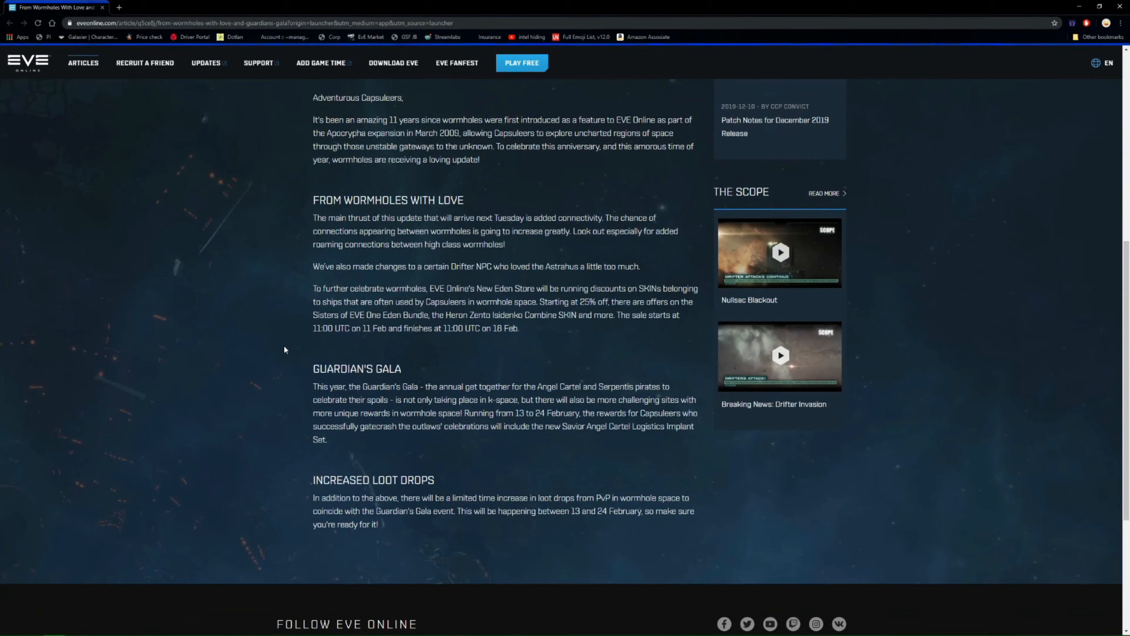
mouse_move(259, 360)
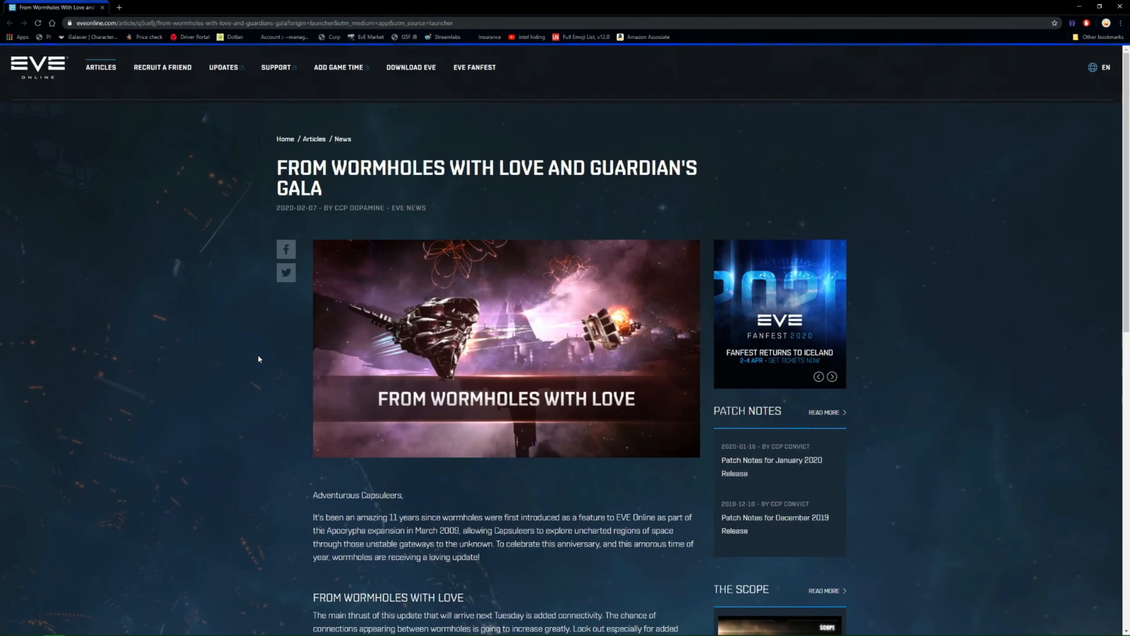
scroll(down, 3)
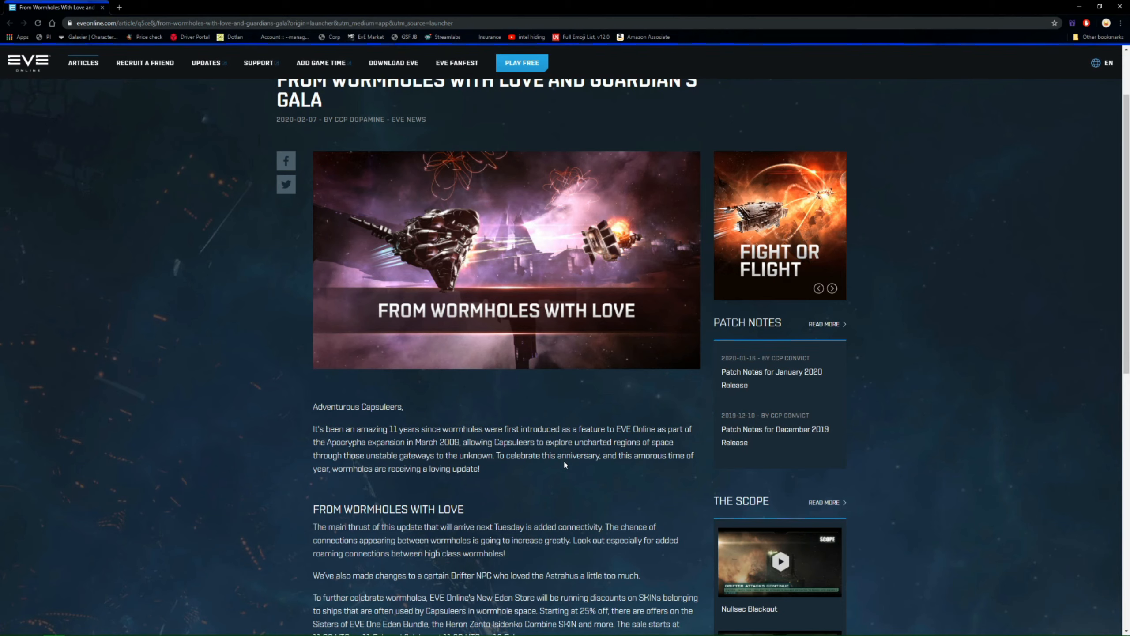
scroll(down, 3)
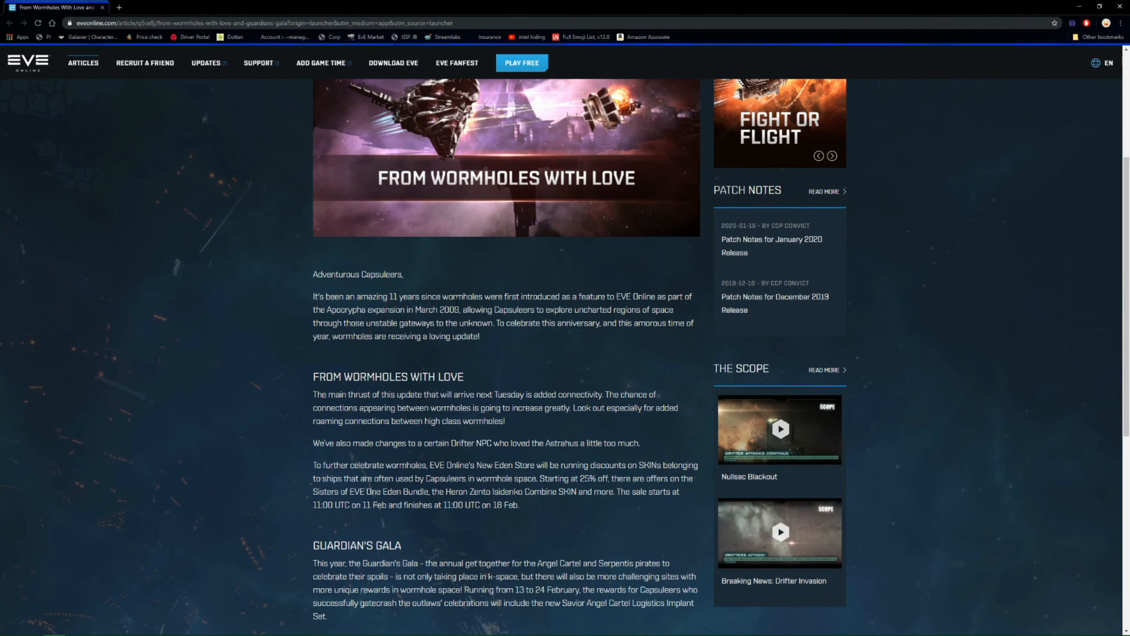
mouse_move(469, 319)
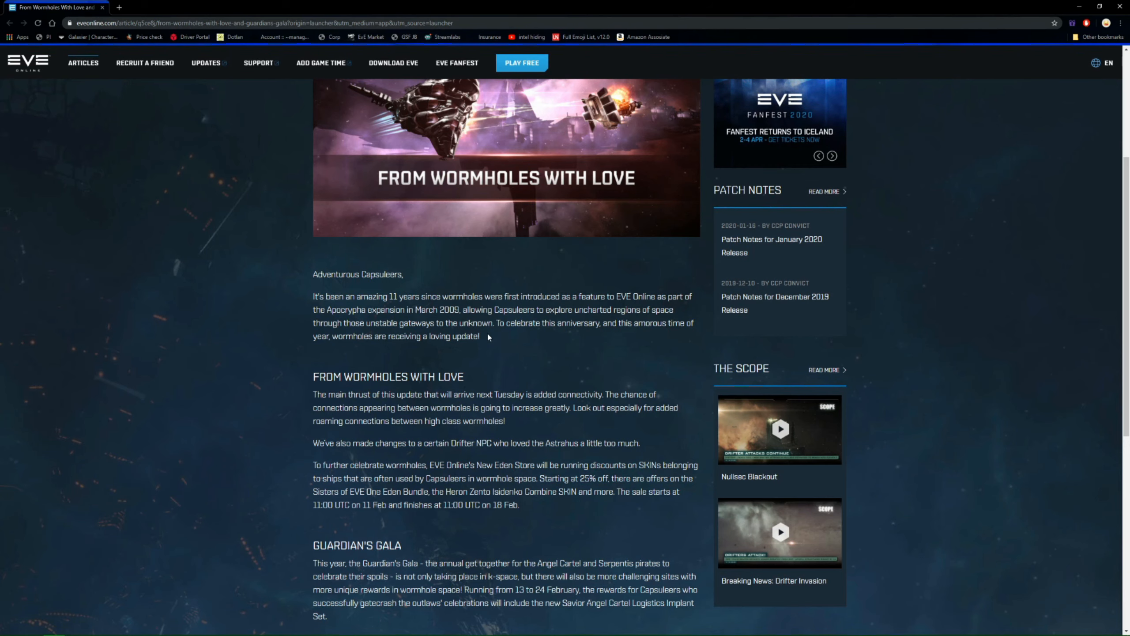
scroll(down, 3)
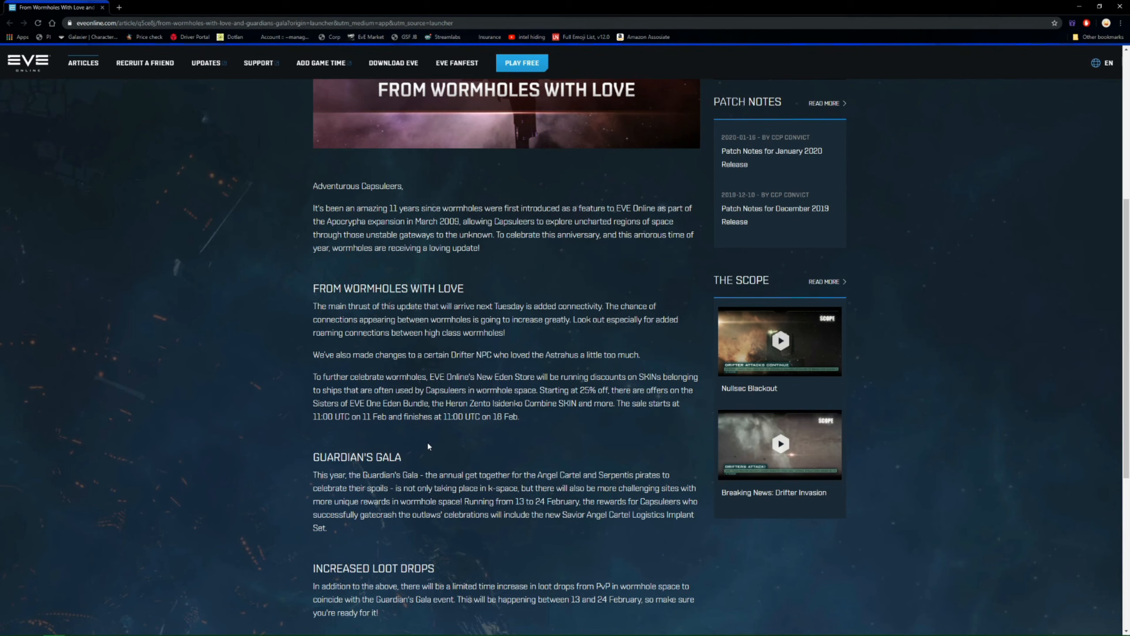
scroll(down, 3)
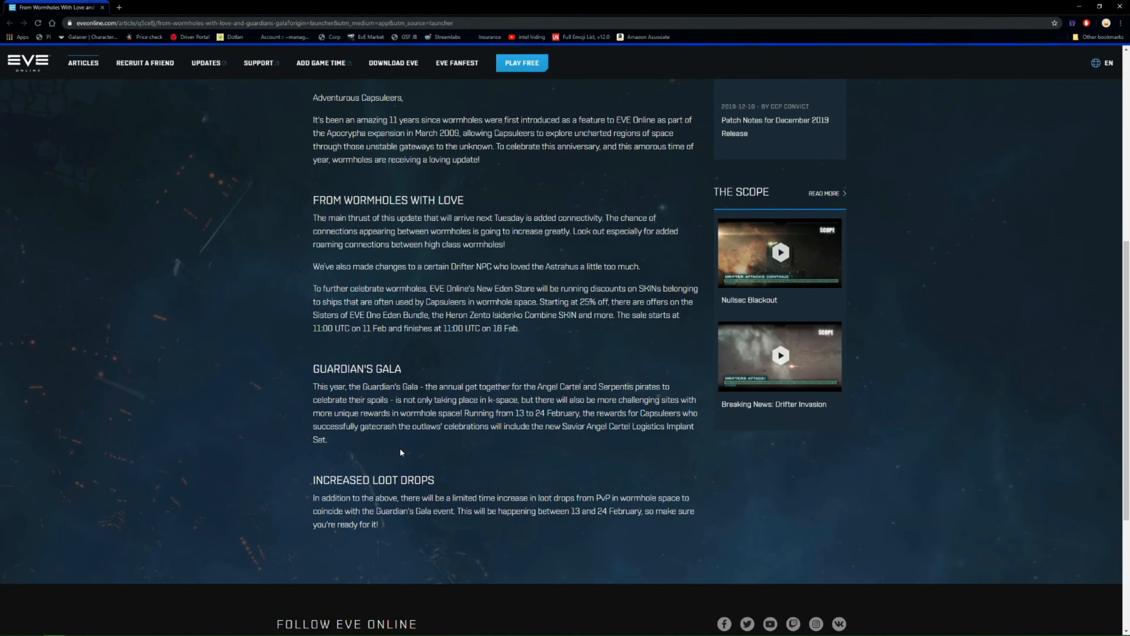